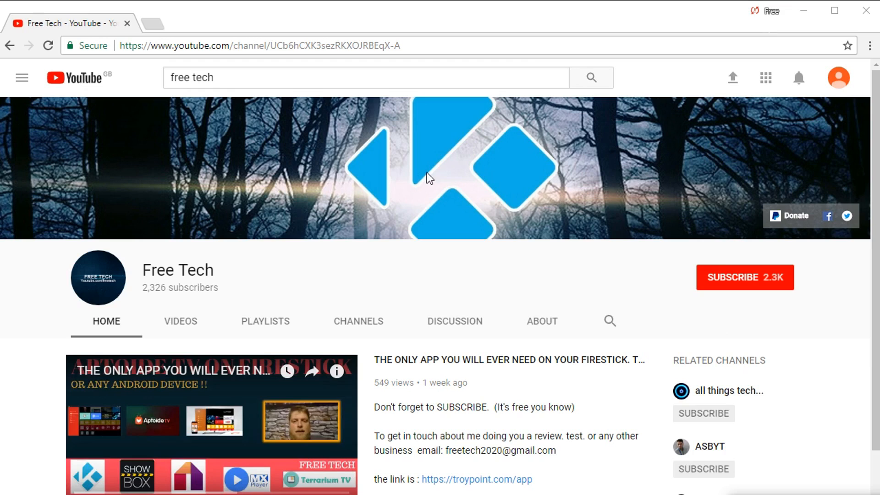
pyautogui.moveTo(756, 284)
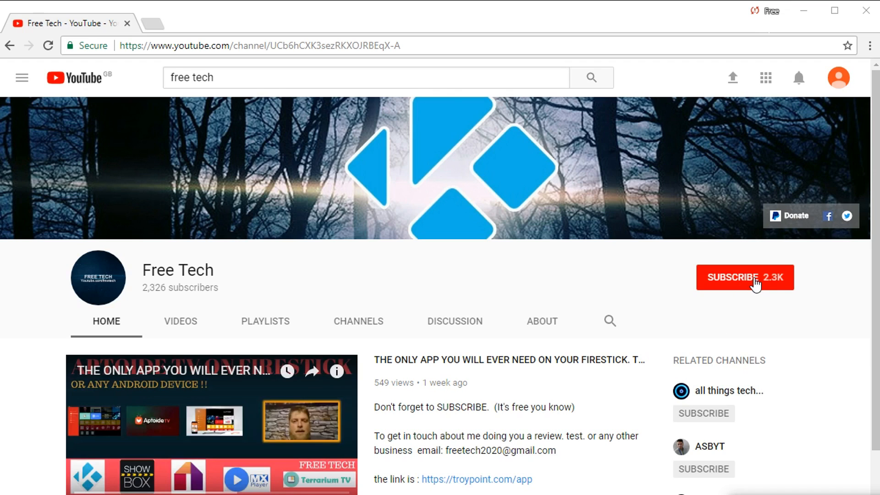
# Subscribe to the Free Tech YouTube channel
pyautogui.click(745, 276)
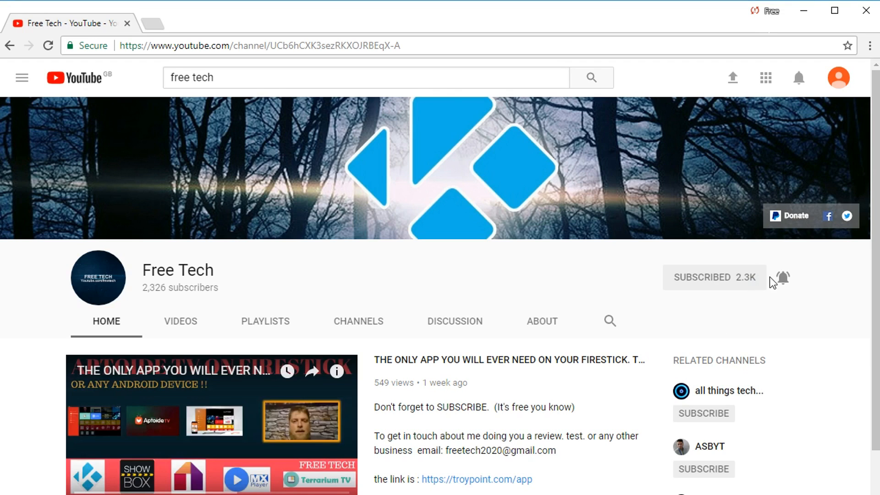
pyautogui.moveTo(783, 277)
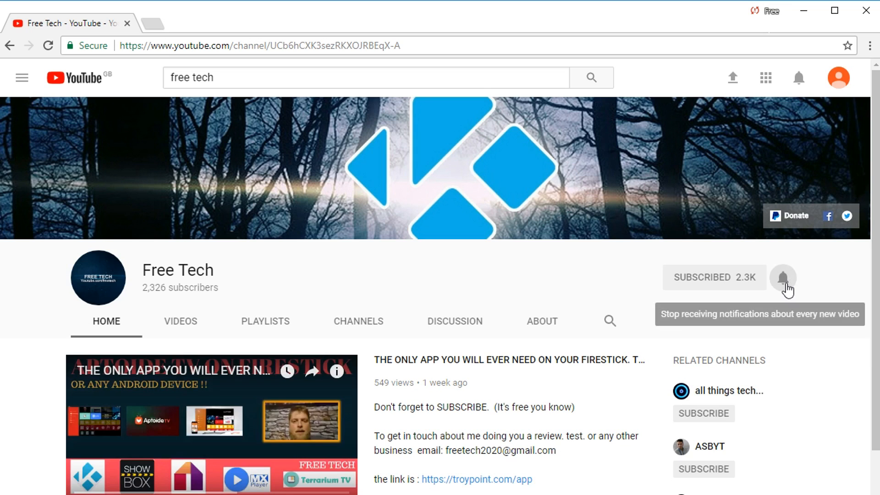
pyautogui.moveTo(849, 229)
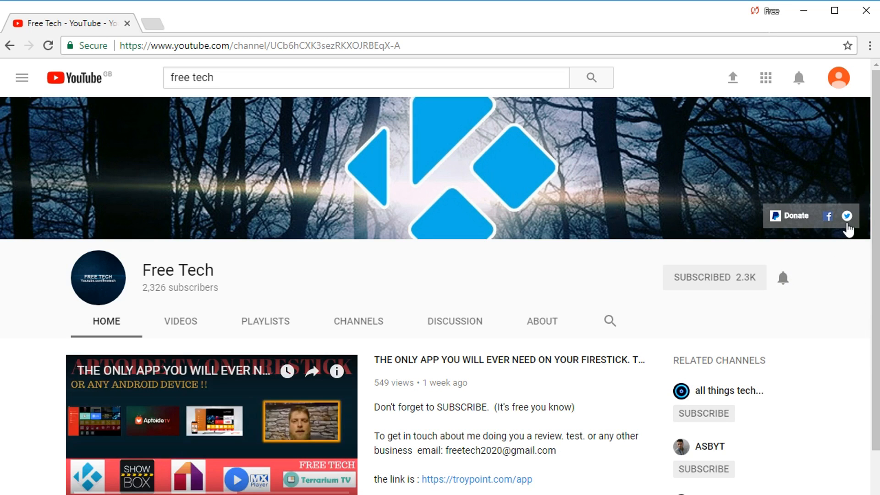
pyautogui.moveTo(828, 217)
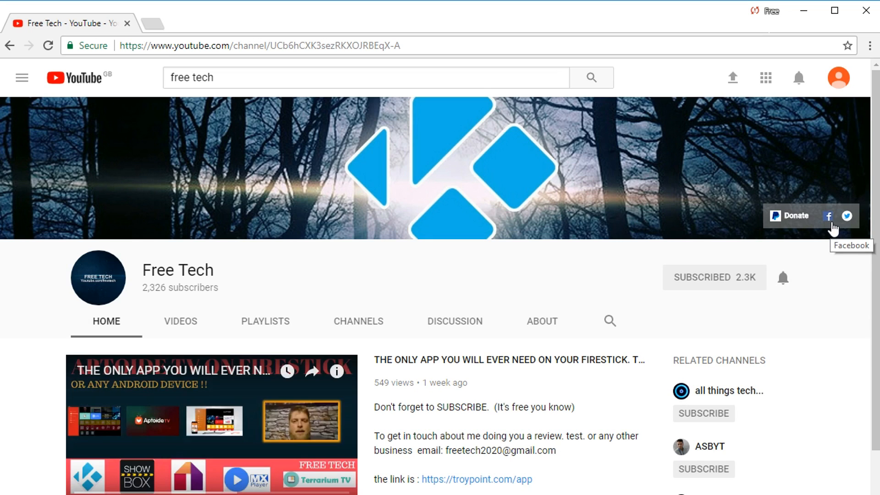
pyautogui.moveTo(822, 227)
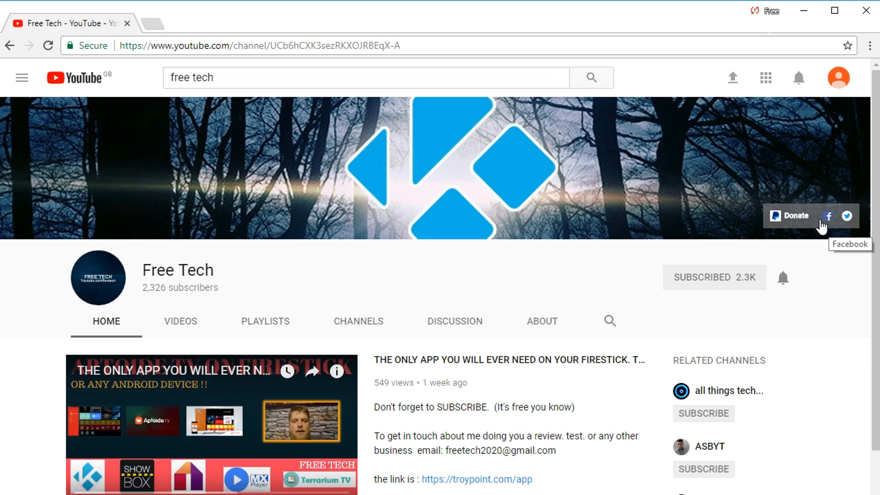
pyautogui.moveTo(791, 219)
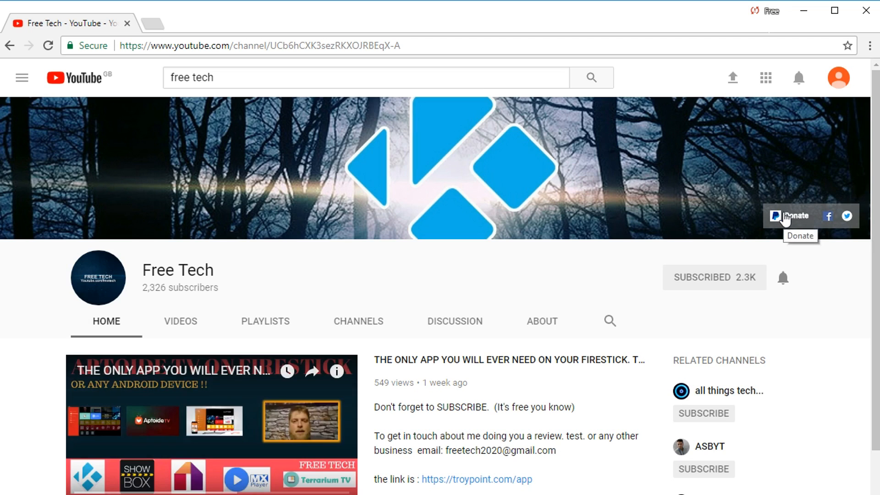
pyautogui.moveTo(726, 284)
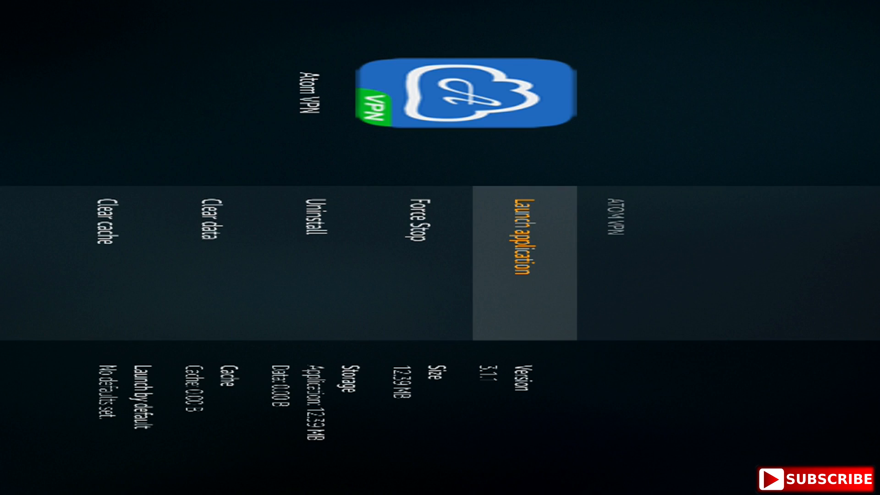
# Launch Atom VPN and start connecting through a Europe-London server
pyautogui.click(519, 232)
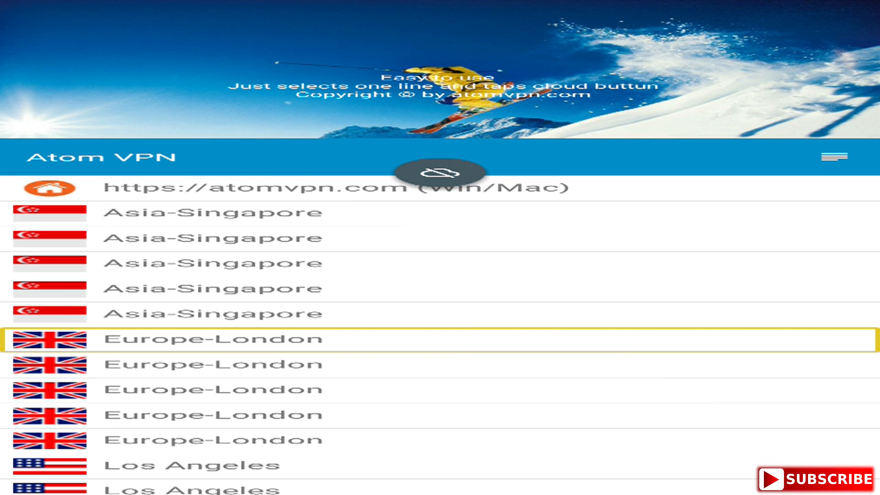
pyautogui.click(444, 171)
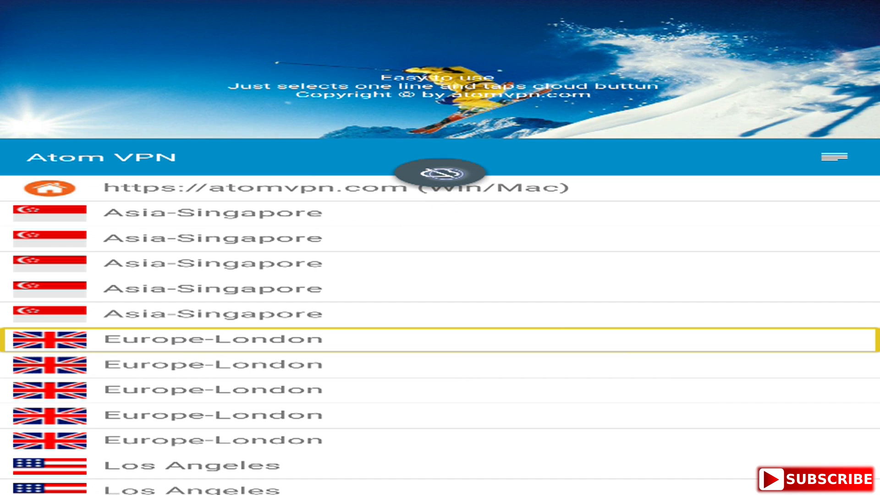
# Dismiss Atom VPN's restart notice, then reconnect through the Europe-London server
pyautogui.click(440, 173)
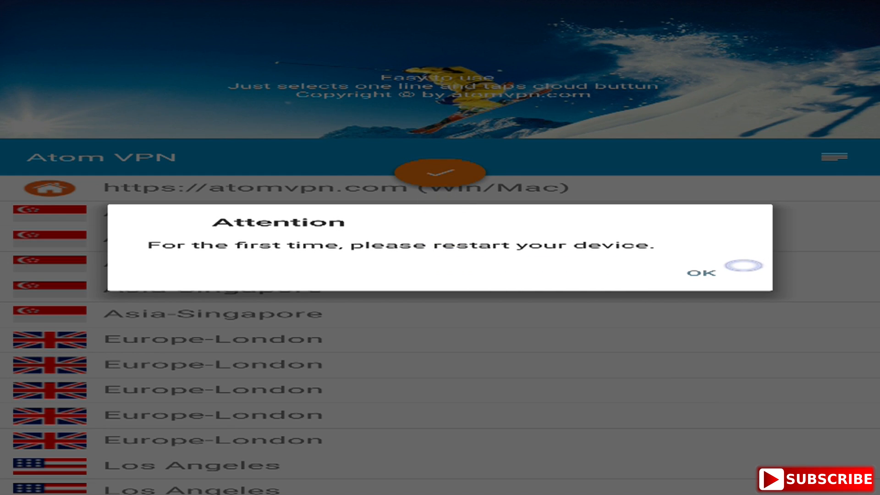
pyautogui.click(699, 273)
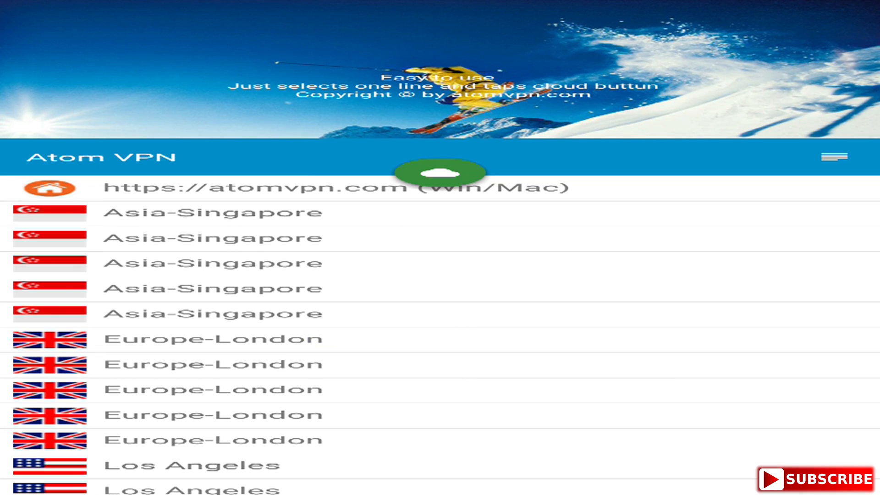
pyautogui.click(225, 338)
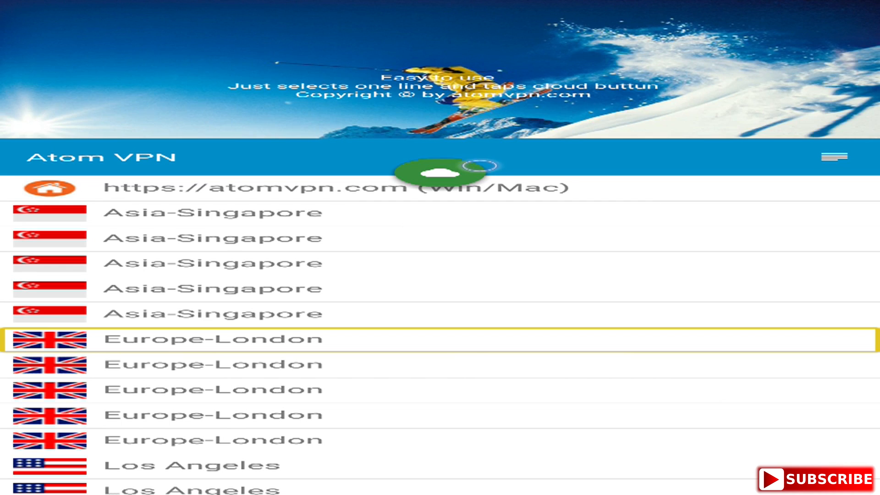
pyautogui.click(445, 171)
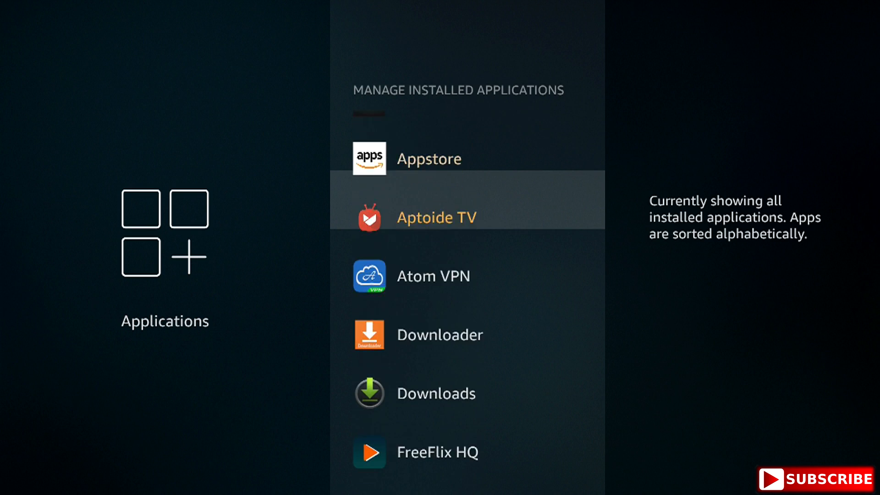
# Launch Snap VPN from its app details and accept the VPN connection request
pyautogui.scroll(-3)
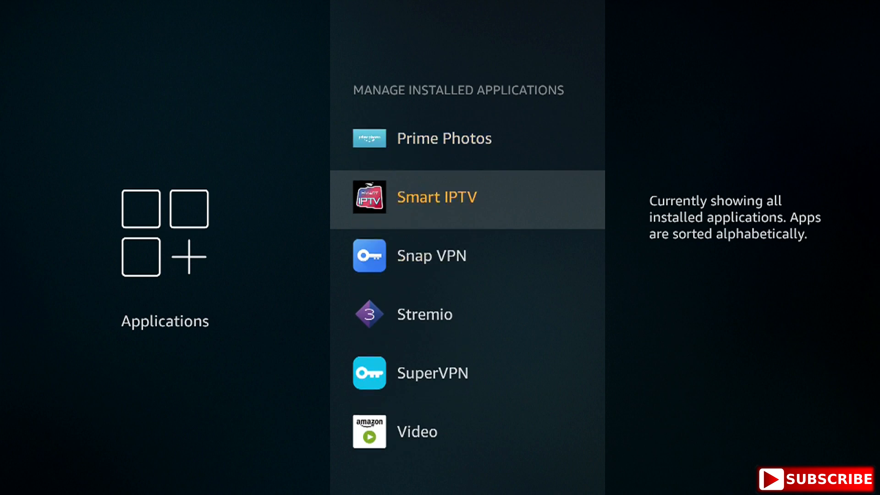
pyautogui.scroll(-3)
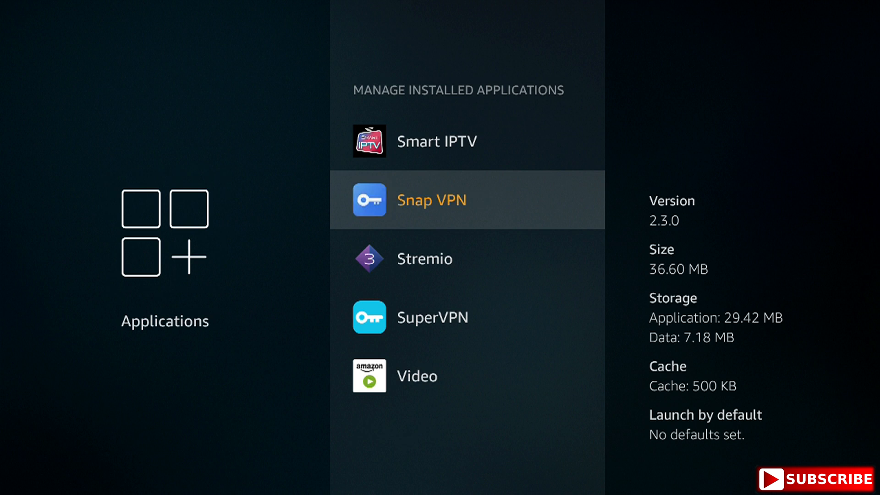
pyautogui.click(466, 199)
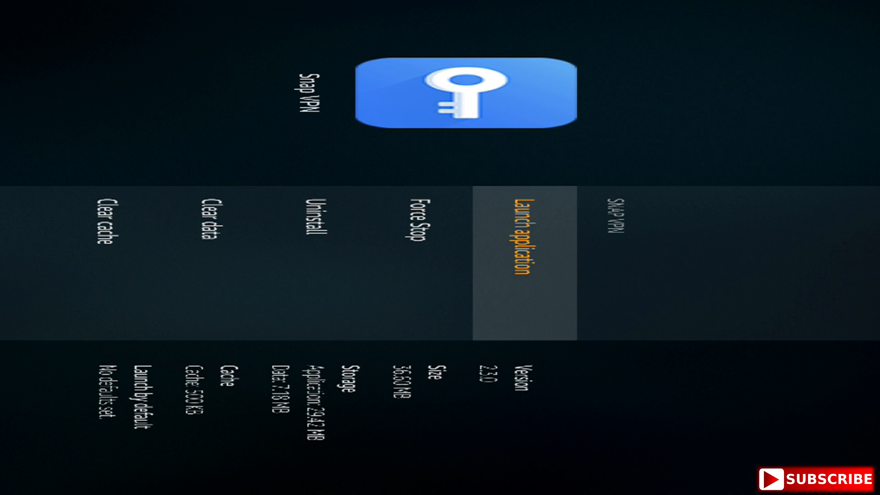
pyautogui.click(525, 232)
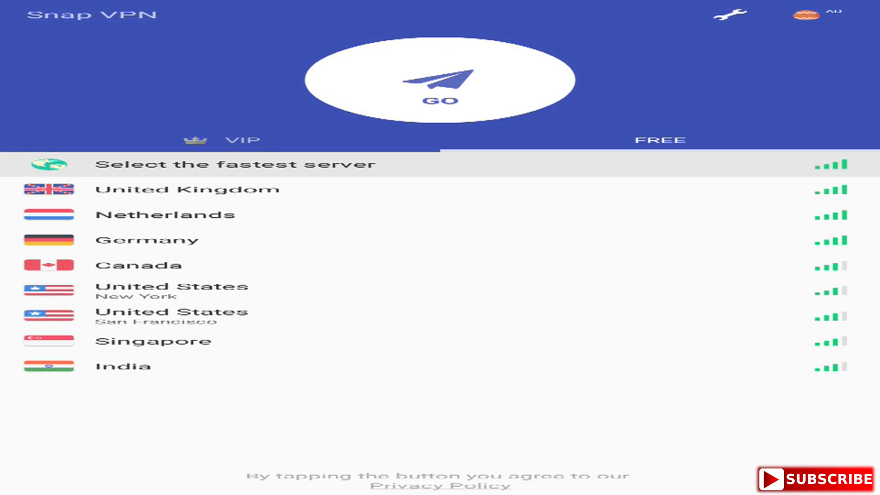
pyautogui.click(440, 79)
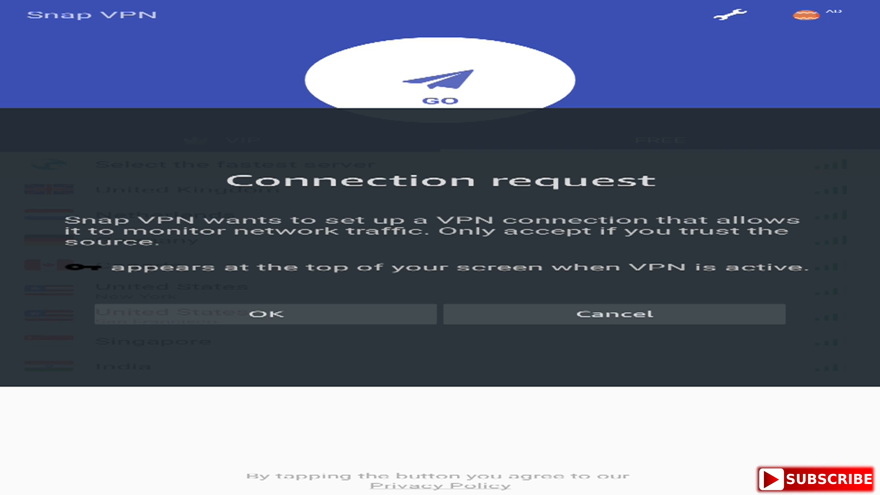
pyautogui.moveTo(266, 313)
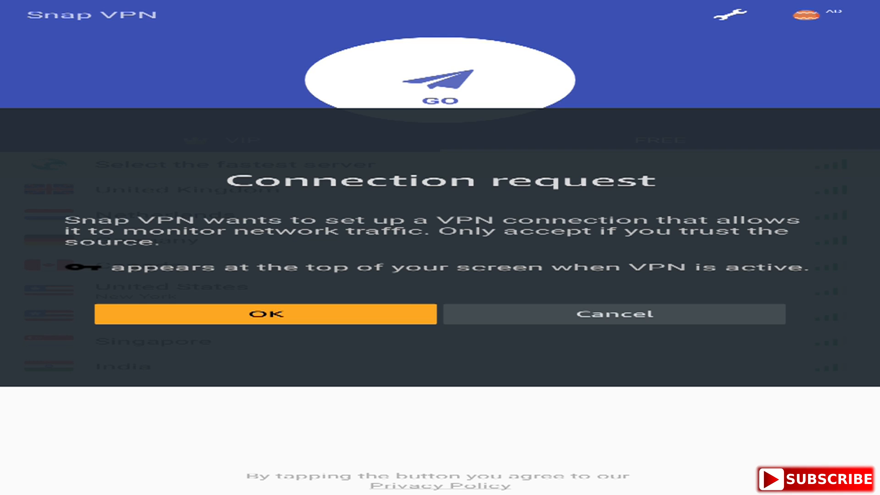
pyautogui.click(266, 314)
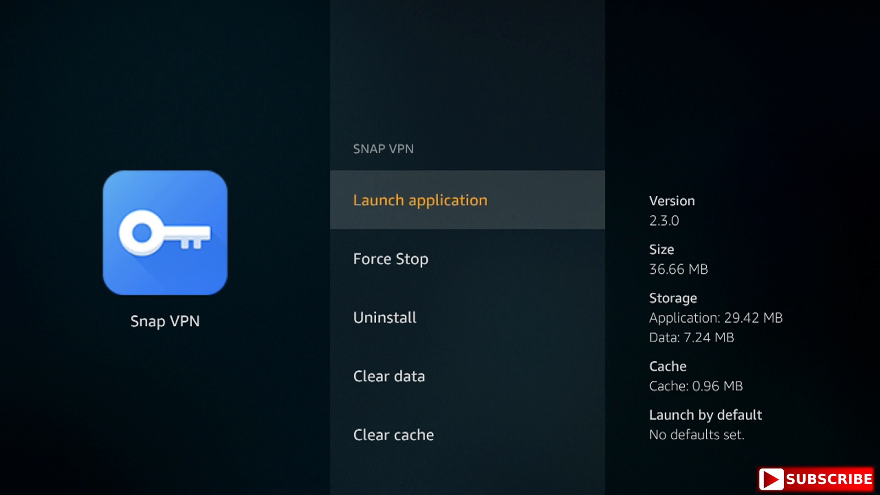
# Go back from Snap VPN's info page to Manage Installed Applications
pyautogui.click(420, 200)
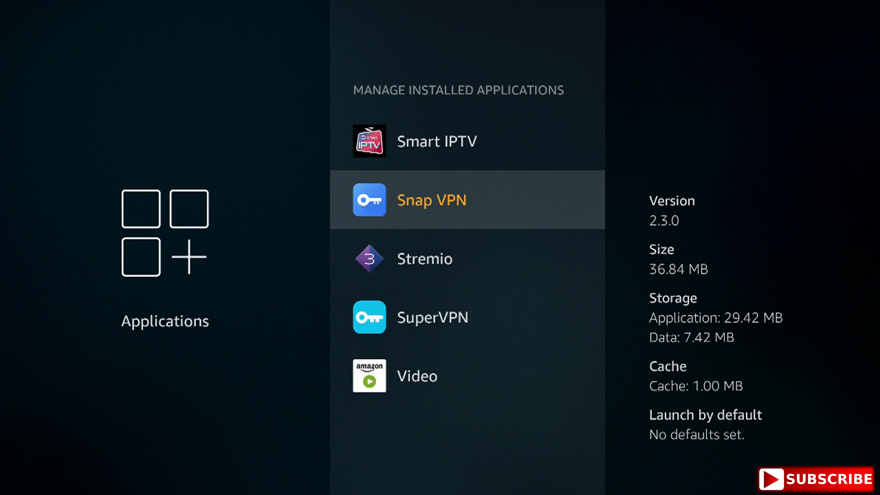
# Launch SuperVPN, tap to connect, and approve the VPN connection request
pyautogui.scroll(-3)
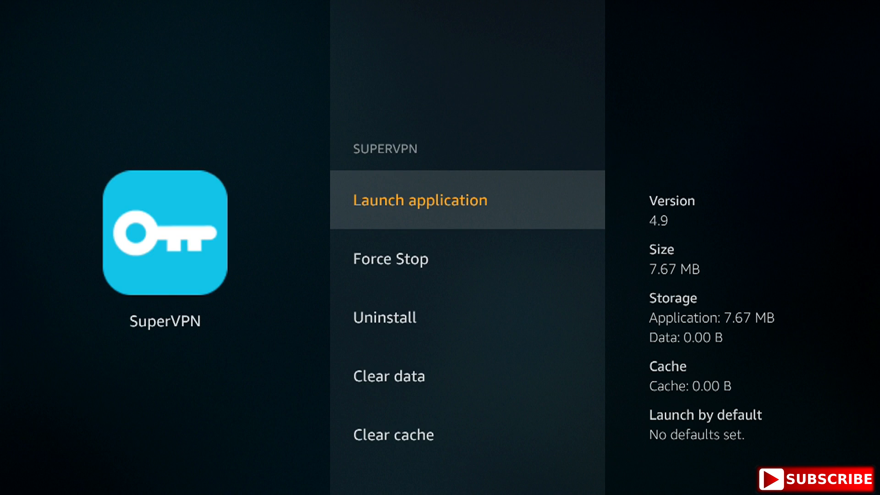
pyautogui.click(419, 200)
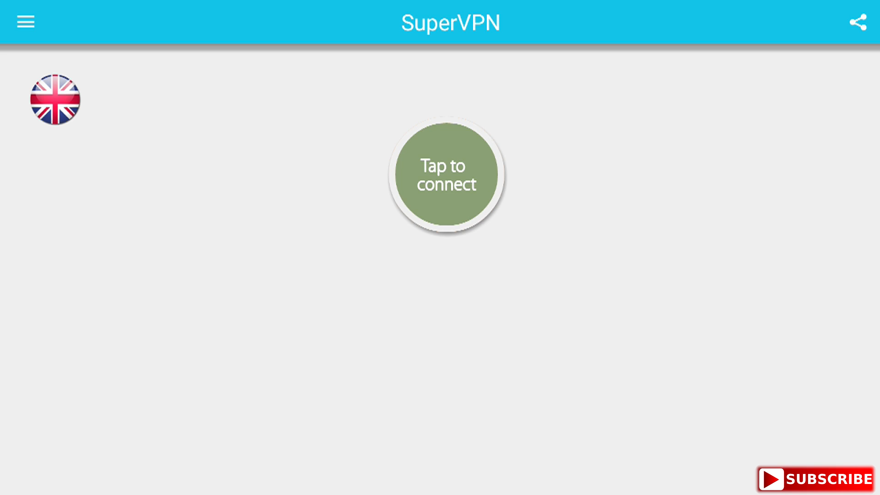
pyautogui.click(447, 173)
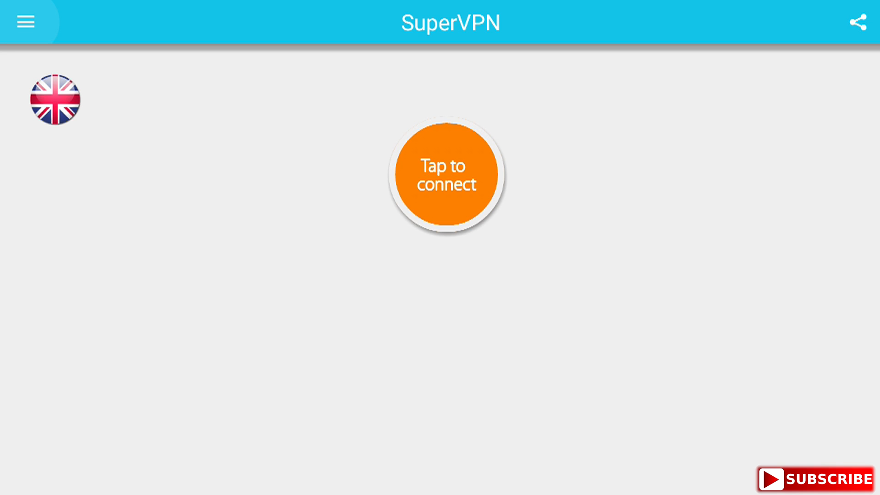
pyautogui.click(446, 172)
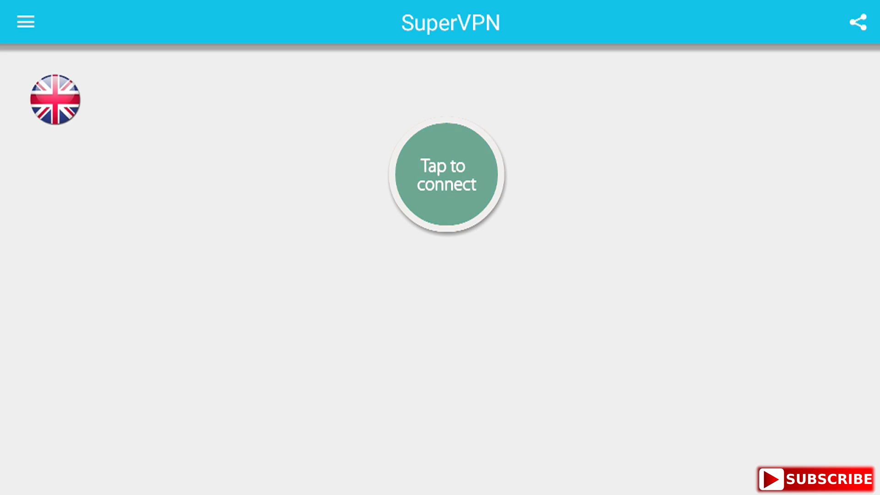
pyautogui.click(445, 173)
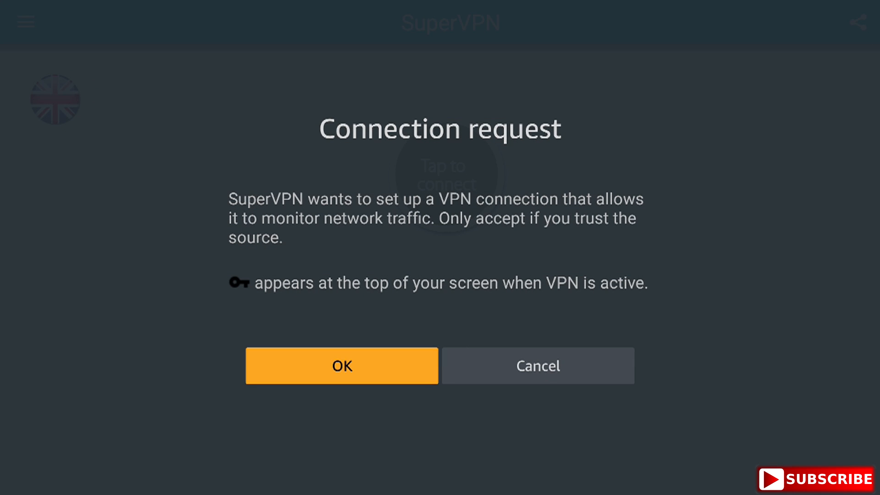
pyautogui.click(341, 365)
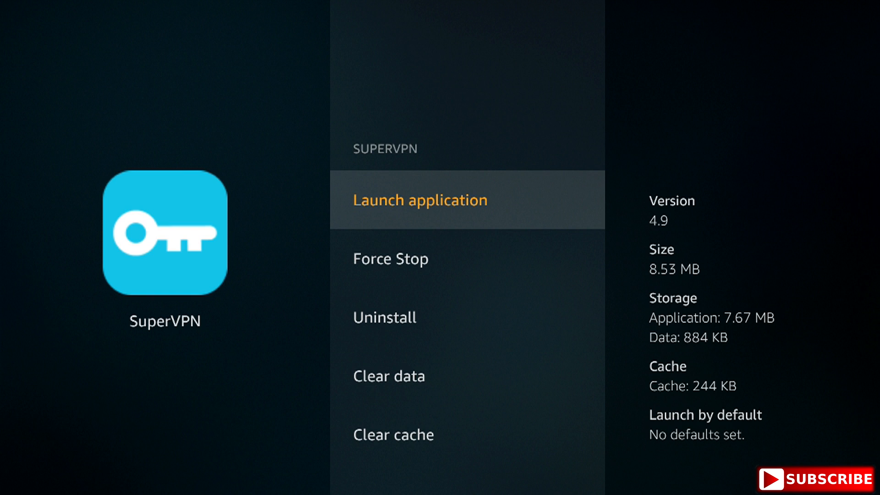
# Confirm SuperVPN shows Tap to disconnect, then return to the Settings row
pyautogui.click(419, 200)
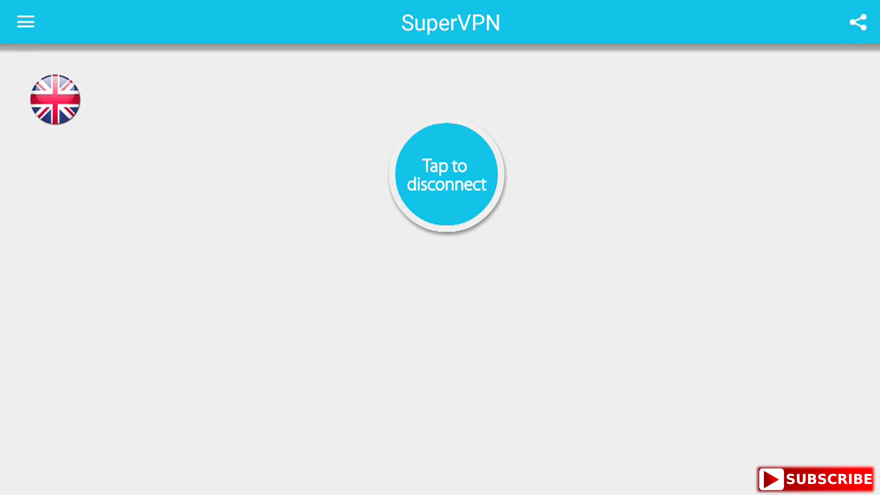
pyautogui.click(55, 100)
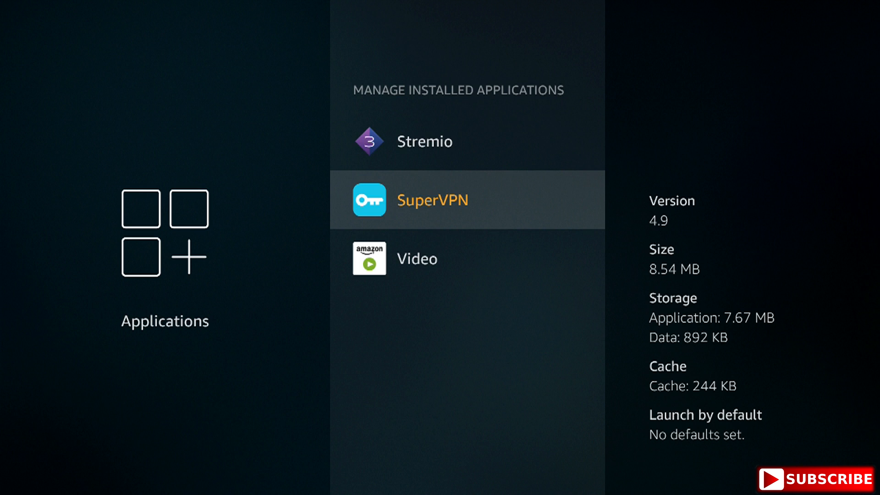
pyautogui.scroll(3)
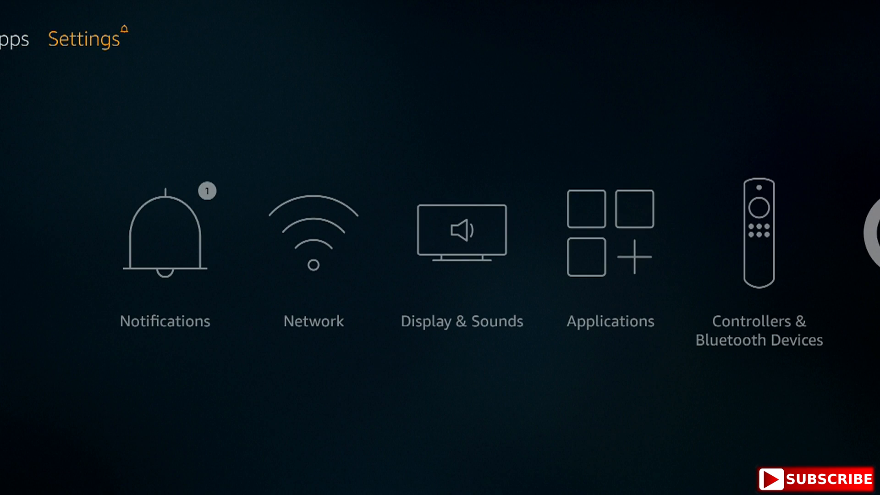
# Launch Aptoide TV via Applications > Manage Installed Applications and open its search
pyautogui.hscroll(3)
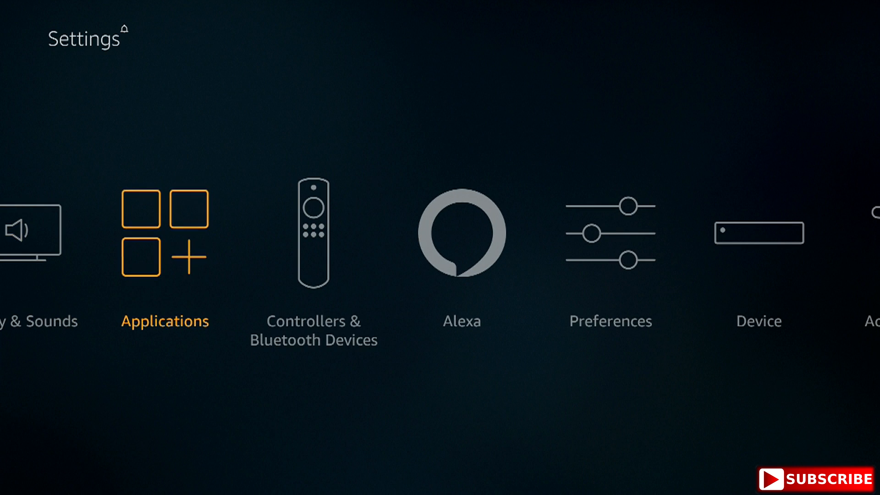
pyautogui.click(165, 232)
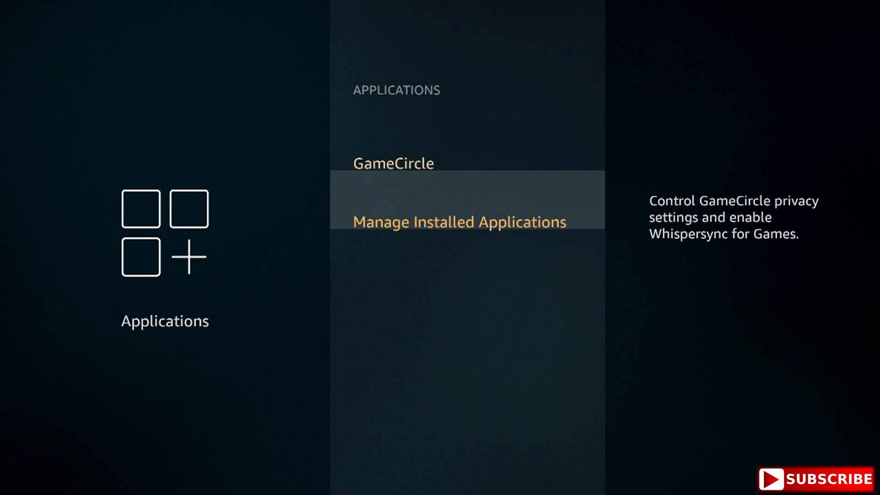
pyautogui.click(459, 222)
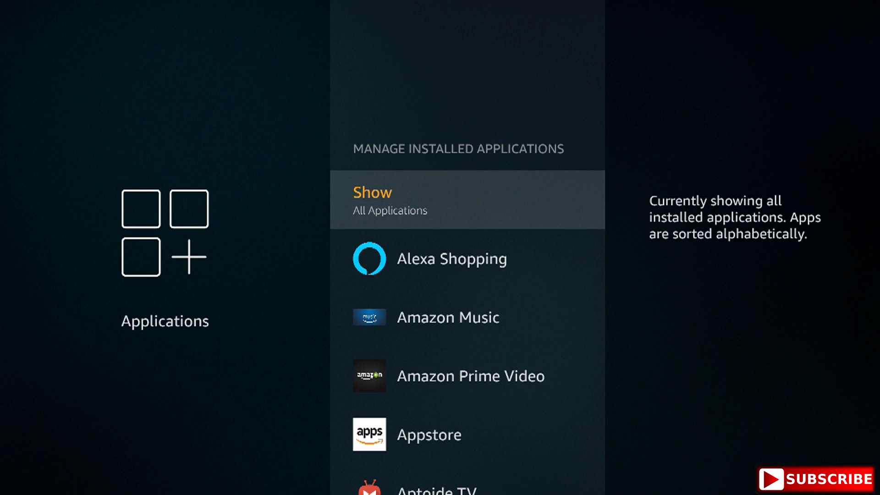
pyautogui.scroll(-3)
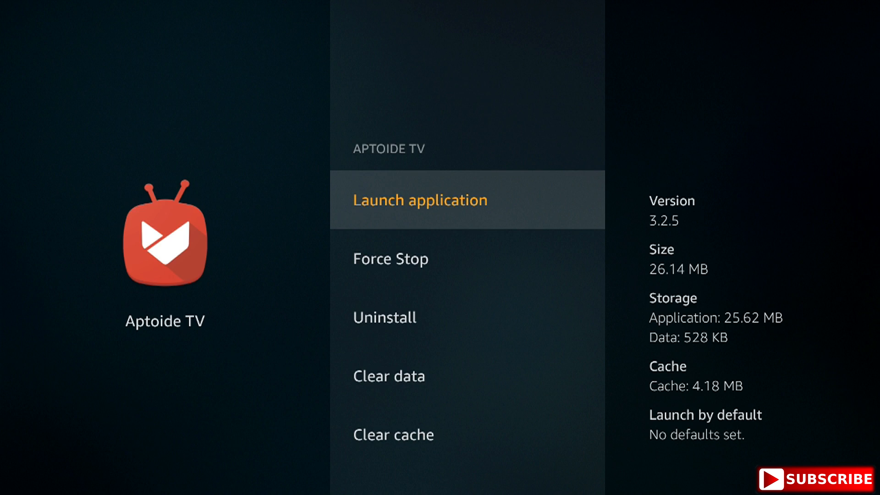
pyautogui.click(419, 200)
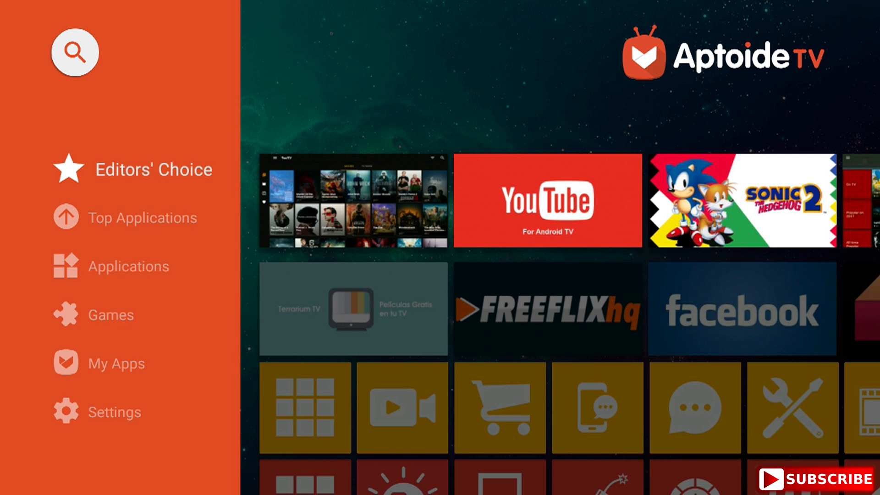
pyautogui.click(74, 52)
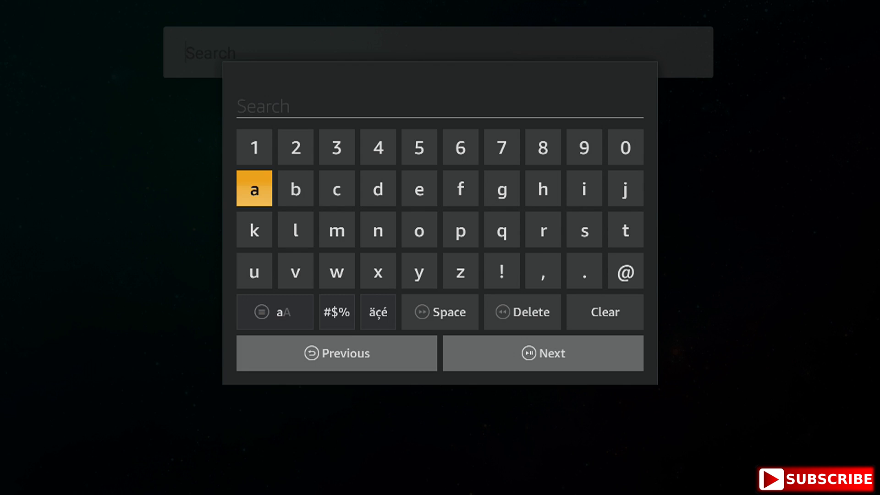
# Search Aptoide TV for "atom vpn" using the on-screen keyboard
pyautogui.click(254, 188)
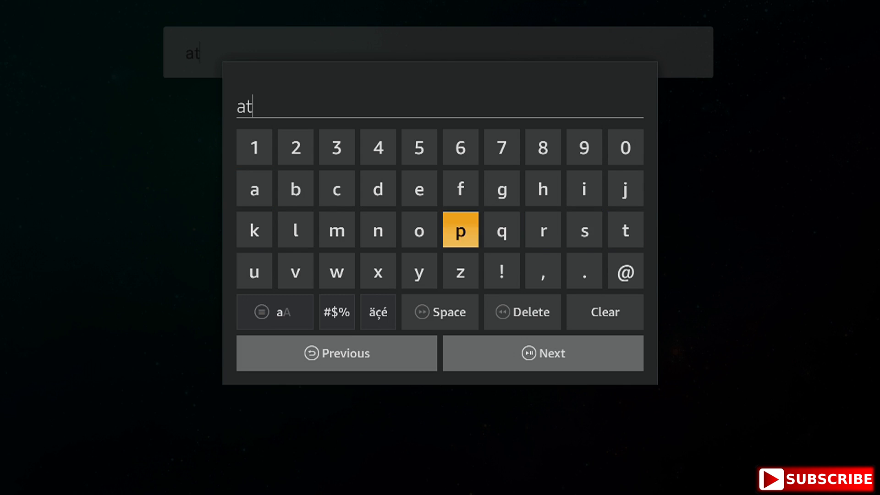
pyautogui.click(336, 229)
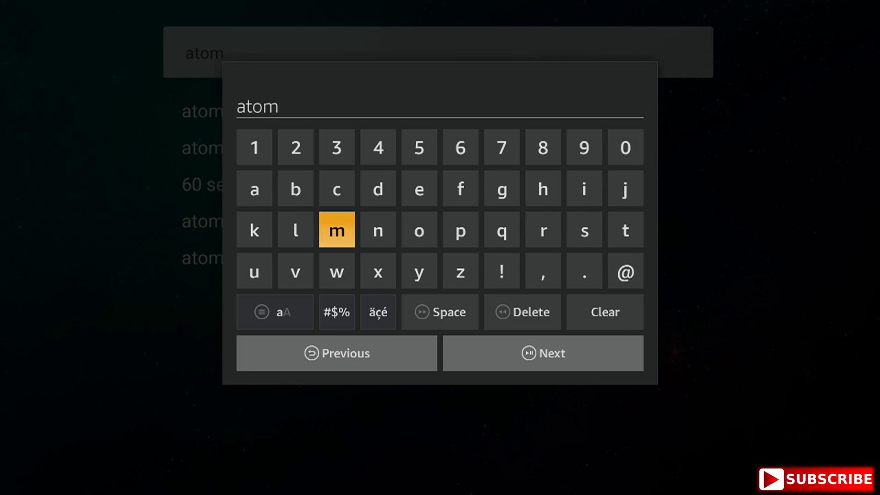
pyautogui.click(336, 312)
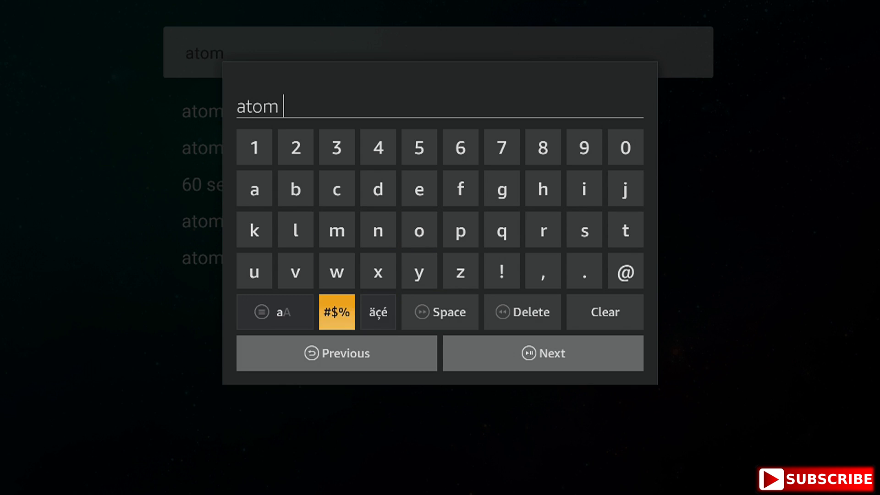
pyautogui.moveTo(501, 270)
pyautogui.write(' vpn')
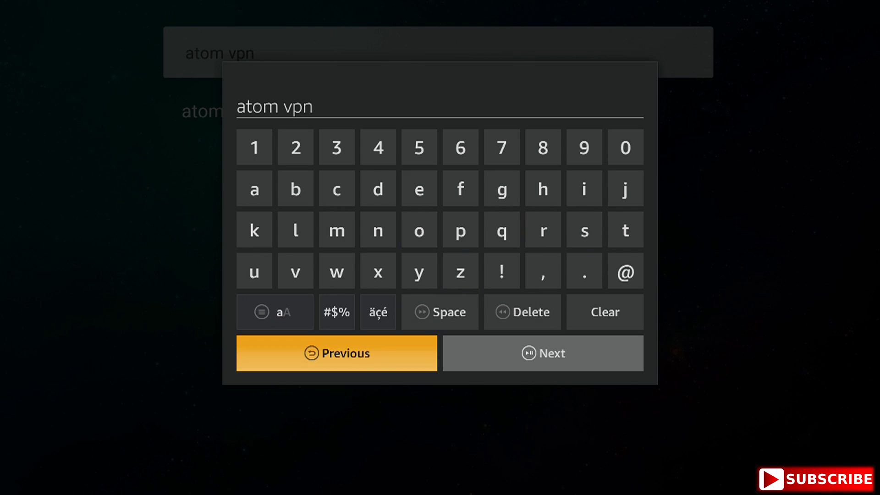
pyautogui.click(542, 353)
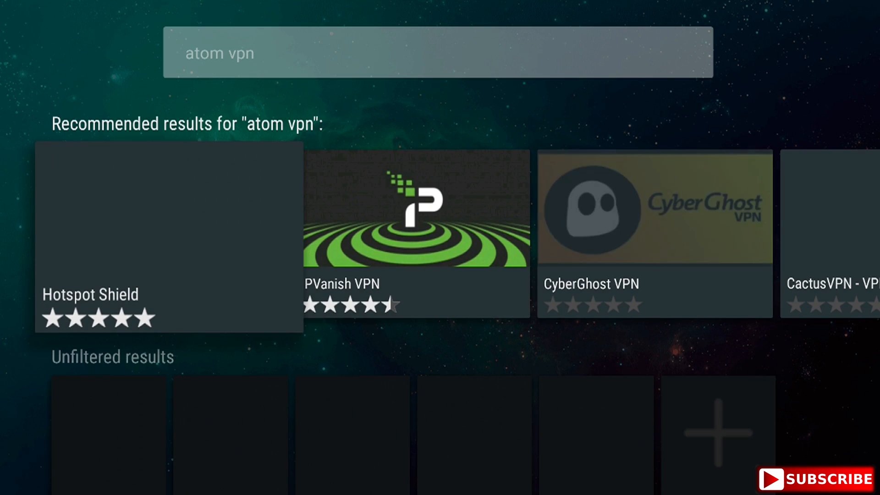
# Open the Atom VPN (100% free) result and press INSTALL
pyautogui.scroll(-3)
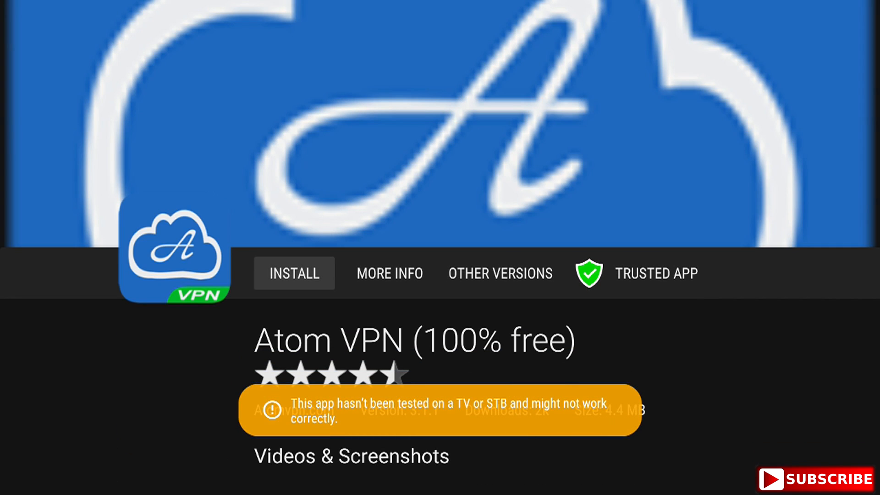
pyautogui.click(293, 273)
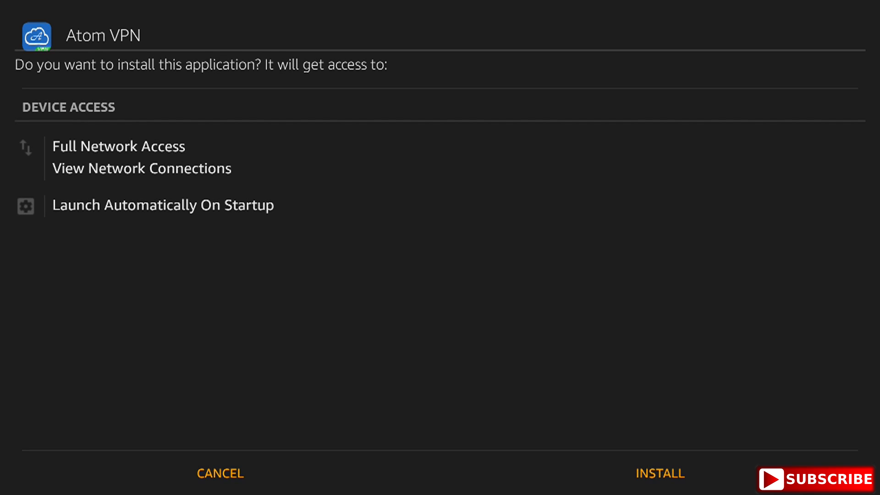
pyautogui.moveTo(220, 473)
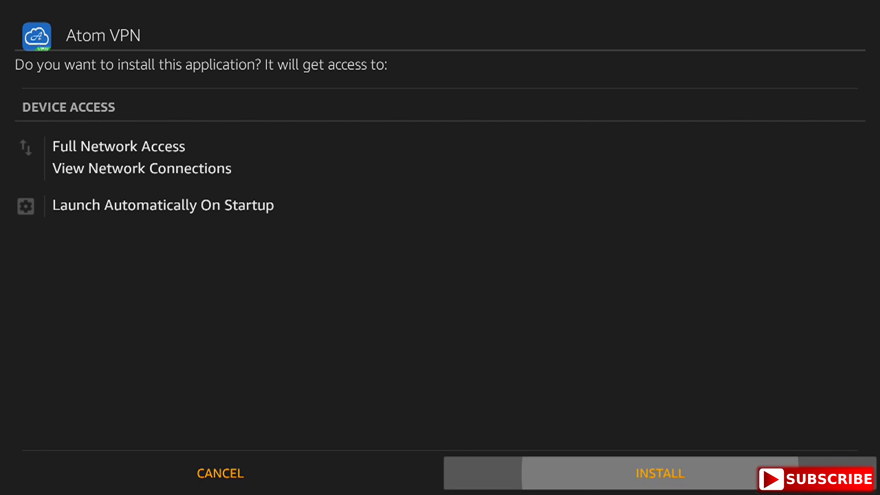
# Install Atom VPN from the permissions screen and close the installer without opening it
pyautogui.click(659, 473)
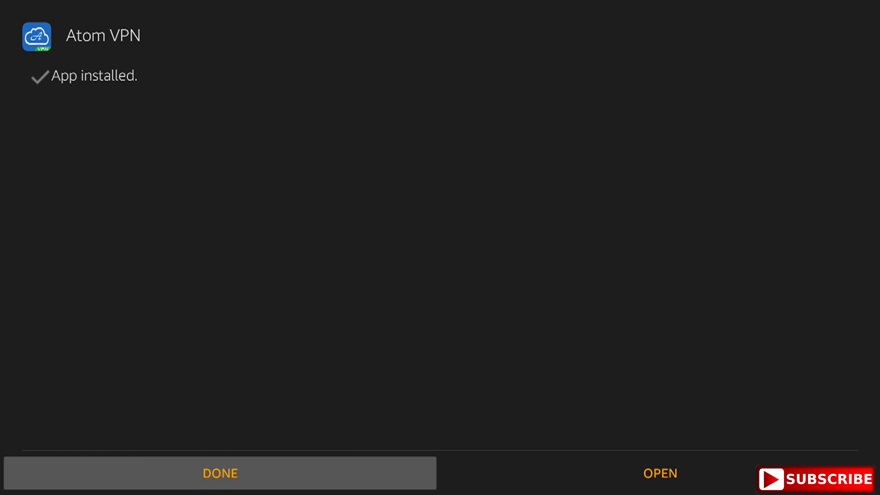
pyautogui.click(219, 473)
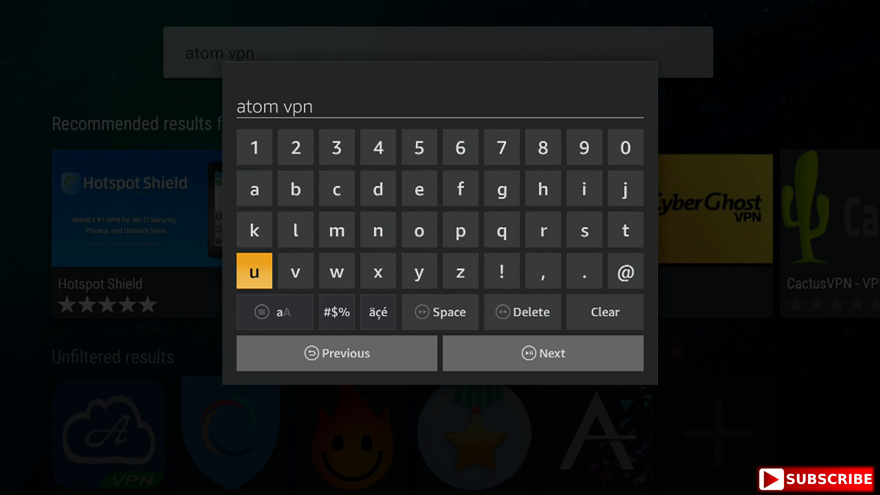
# Replace the previous search term with 'super vpn' and run the search
pyautogui.click(521, 312)
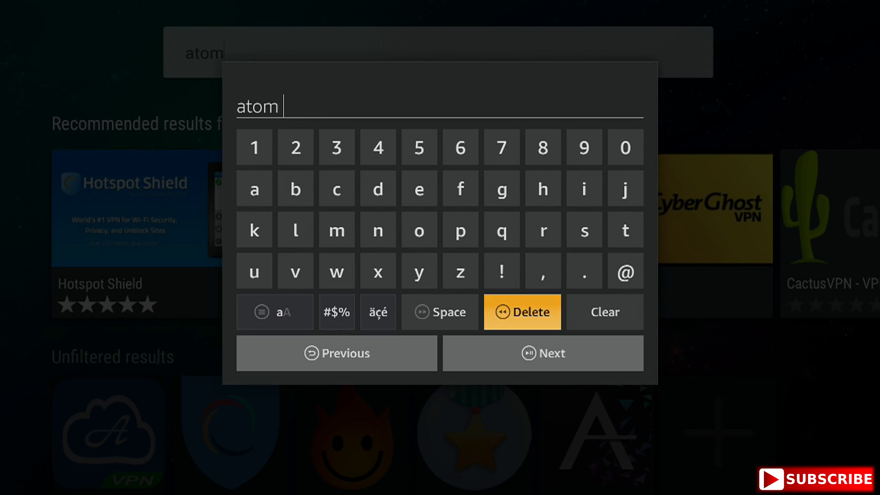
pyautogui.click(604, 312)
pyautogui.write('super')
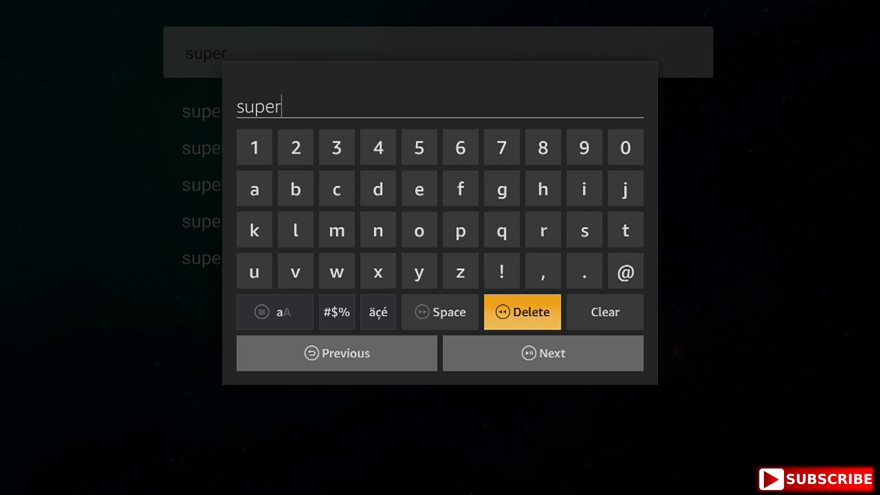
pyautogui.click(294, 270)
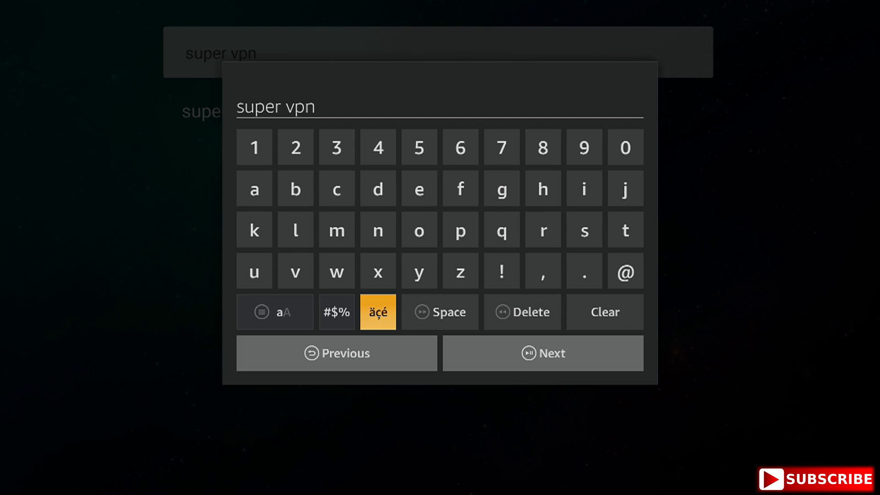
pyautogui.click(542, 352)
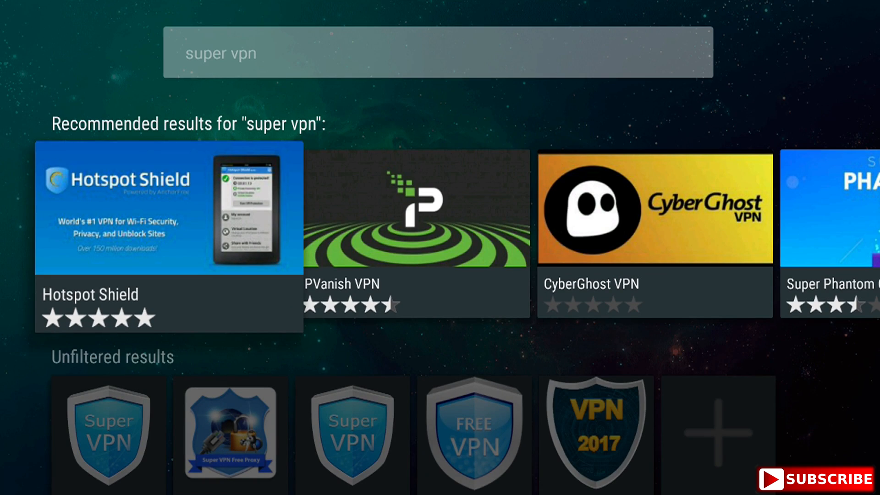
# Select the free 'Super VPN - Best...' app with the key icon from the unfiltered results
pyautogui.hscroll(3)
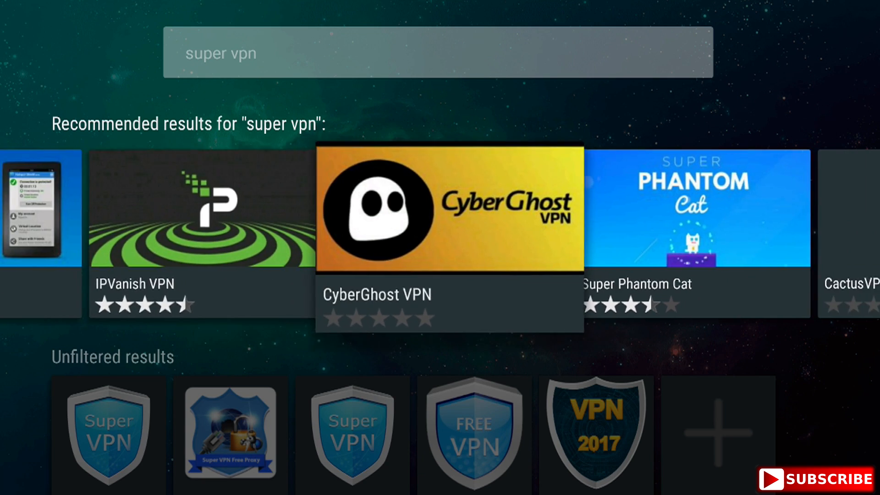
pyautogui.scroll(-3)
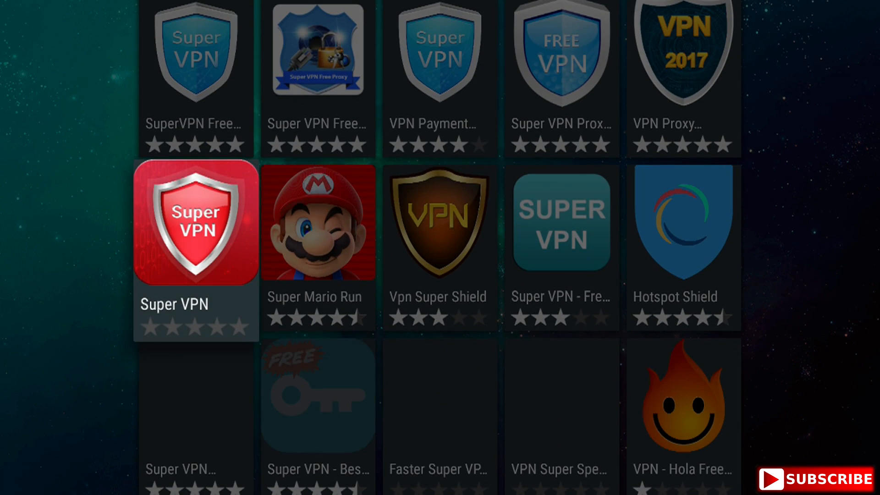
pyautogui.scroll(-3)
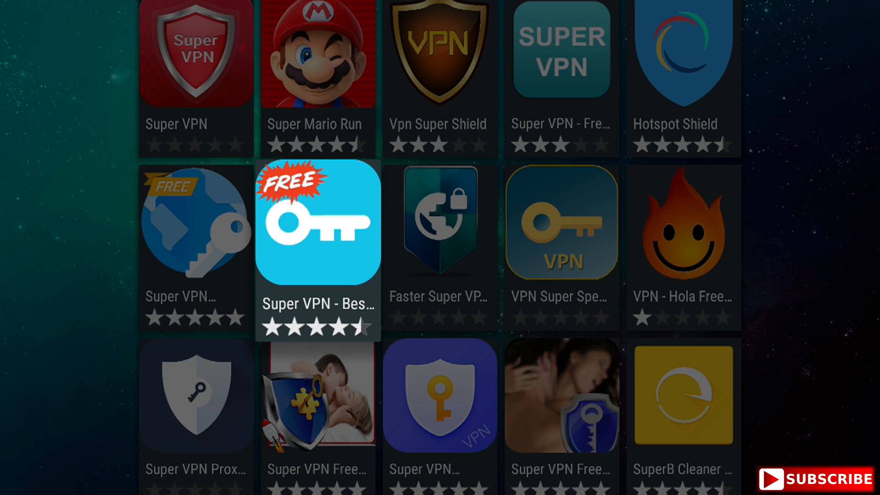
pyautogui.click(318, 221)
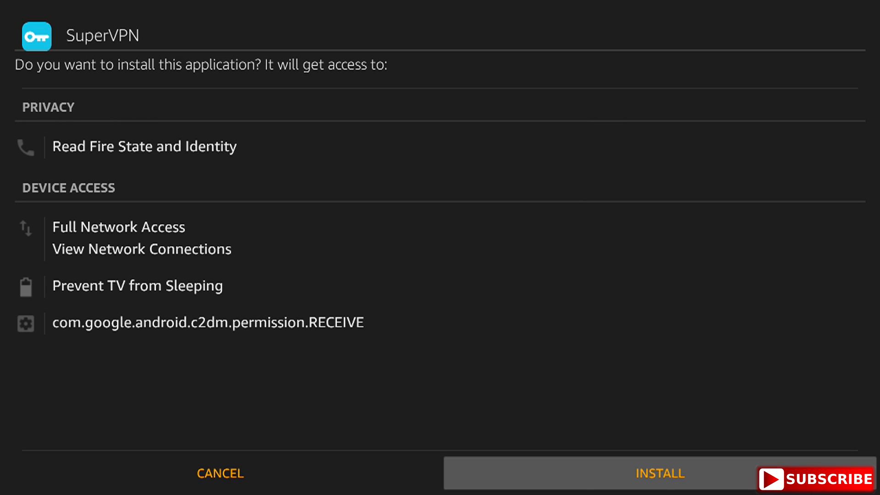
# Install SuperVPN from the permissions screen and dismiss the 'App installed' notice
pyautogui.click(658, 472)
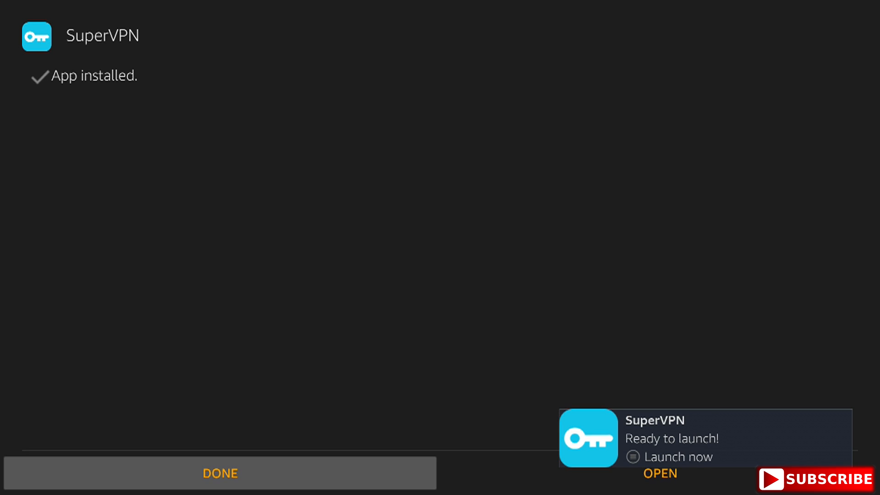
pyautogui.click(219, 473)
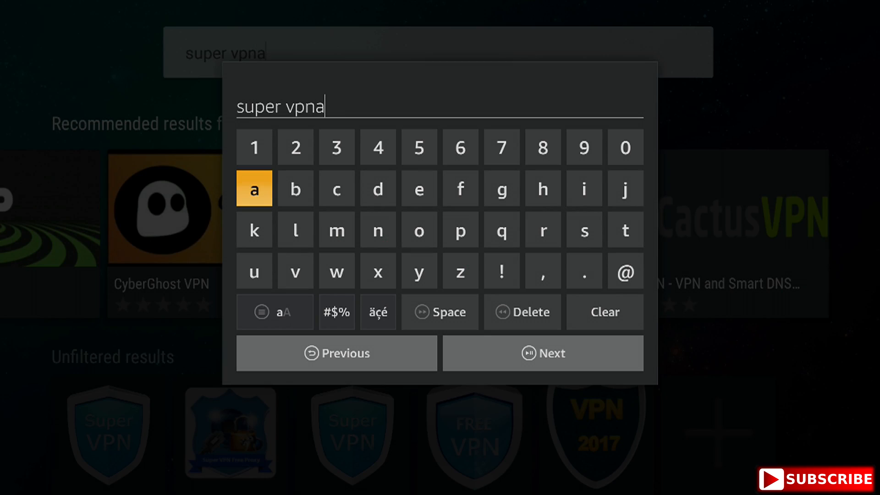
pyautogui.moveTo(522, 312)
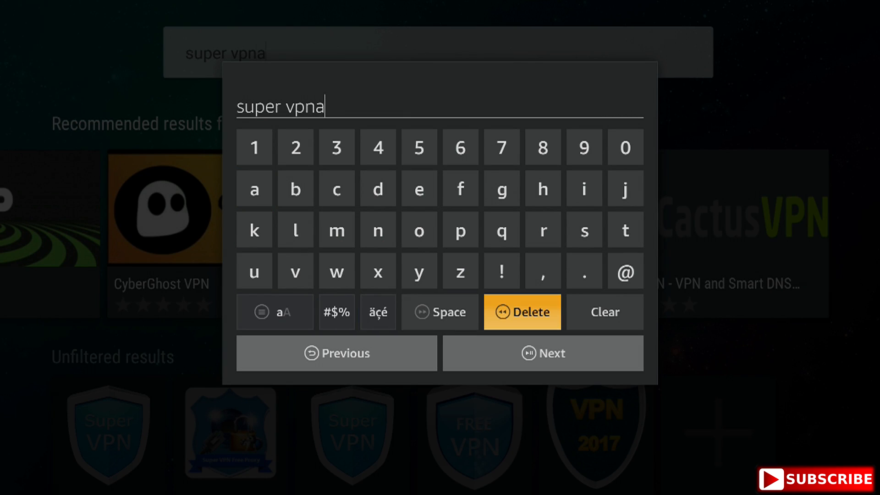
# Clear the search field, enter 'free vpn' and run the search
pyautogui.click(603, 312)
pyautogui.write('free v')
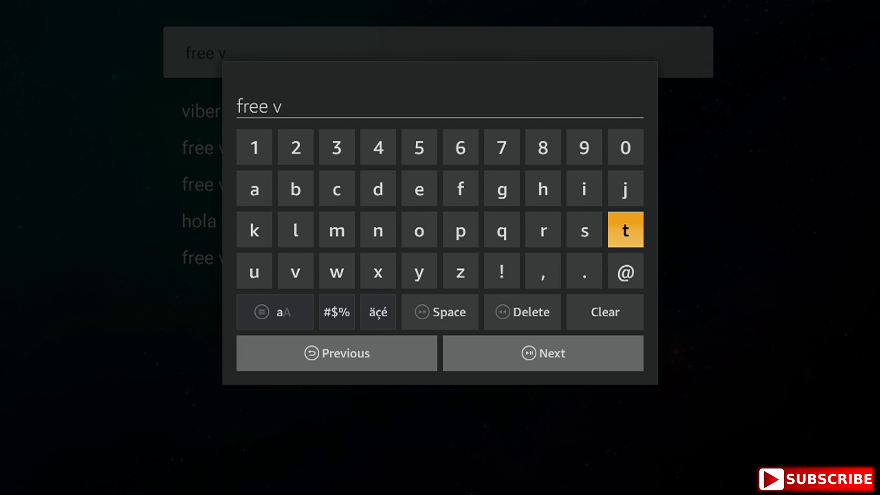
pyautogui.write('pn')
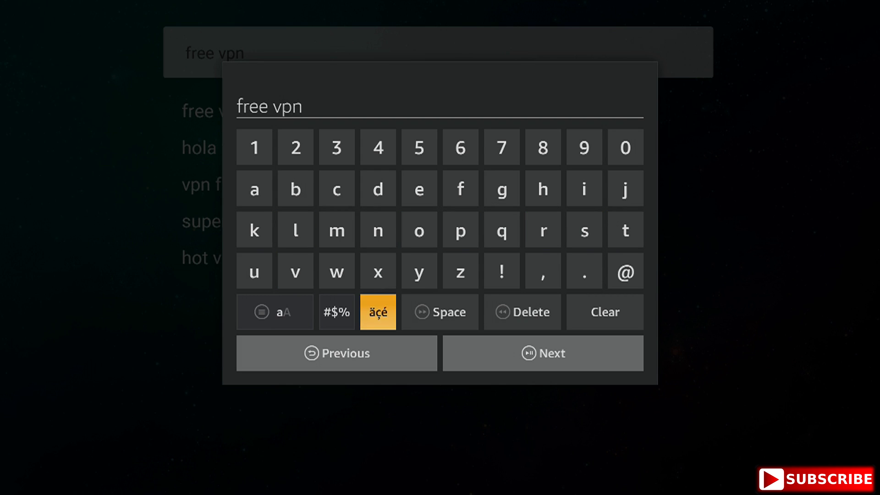
pyautogui.click(542, 353)
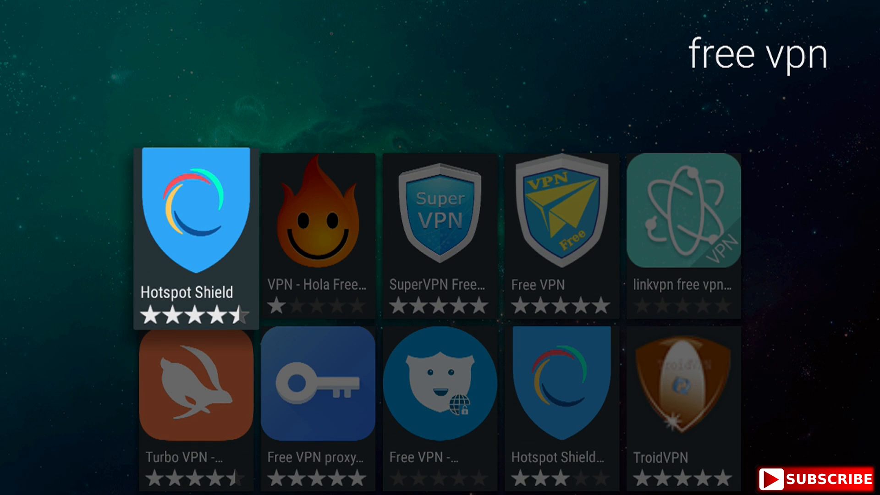
# Pick 'Free VPN proxy by Snap VPN' from the free vpn results to install it
pyautogui.scroll(-3)
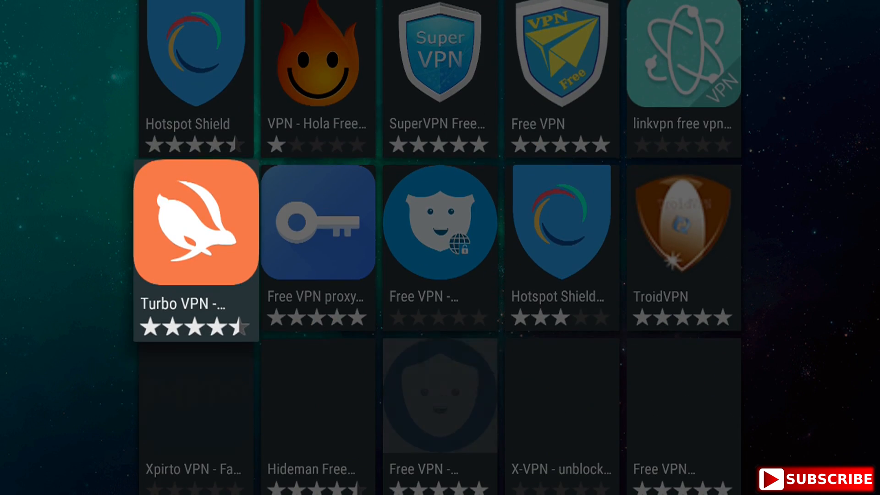
pyautogui.scroll(-3)
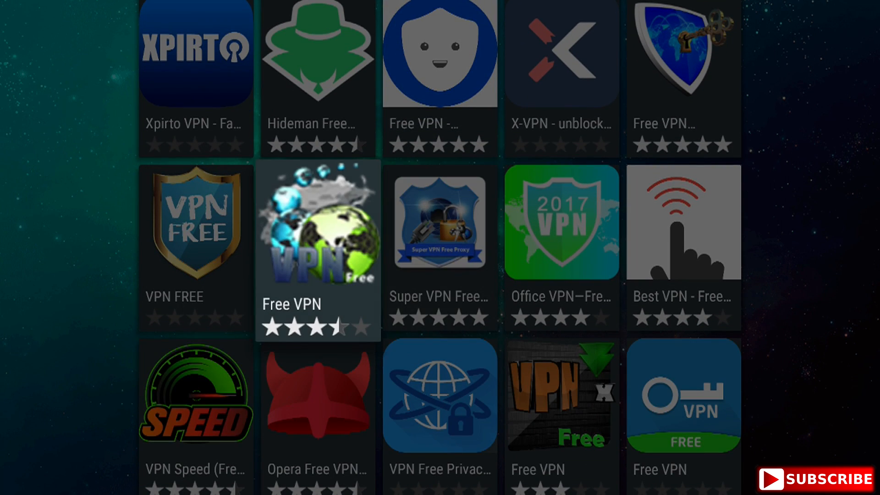
pyautogui.scroll(3)
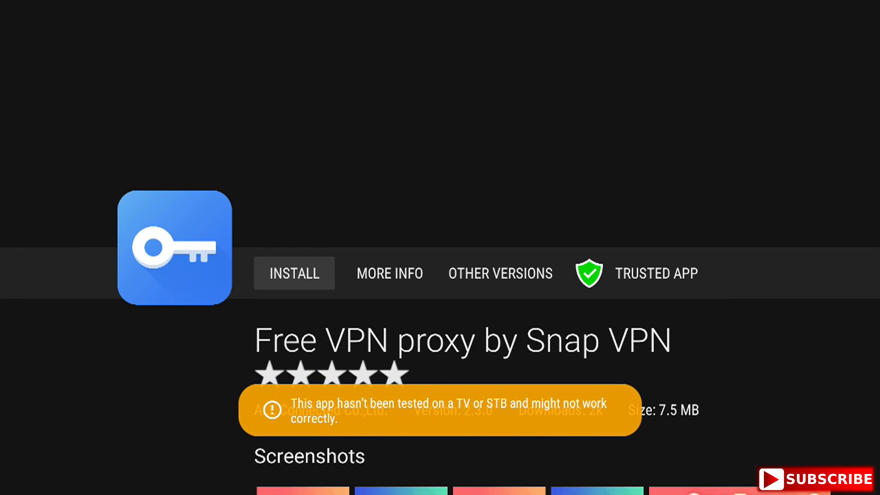
pyautogui.click(294, 273)
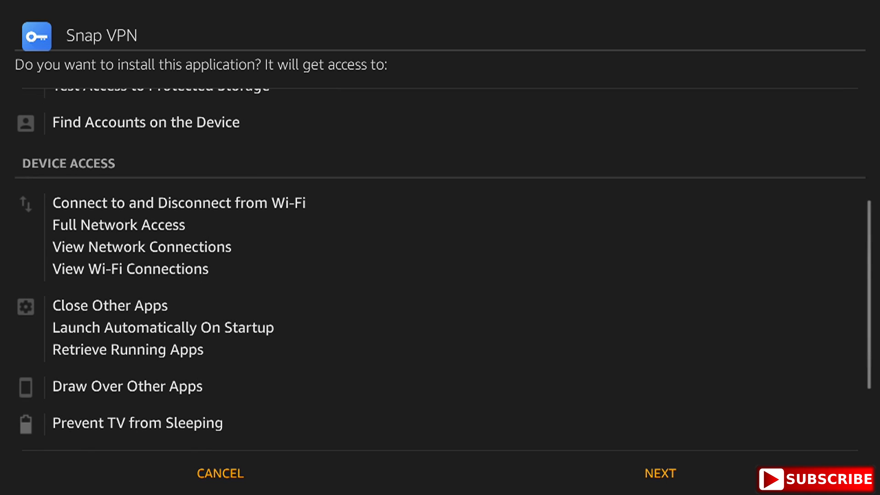
# Step through Snap VPN's permissions, install it, and dismiss the finished installer
pyautogui.click(660, 472)
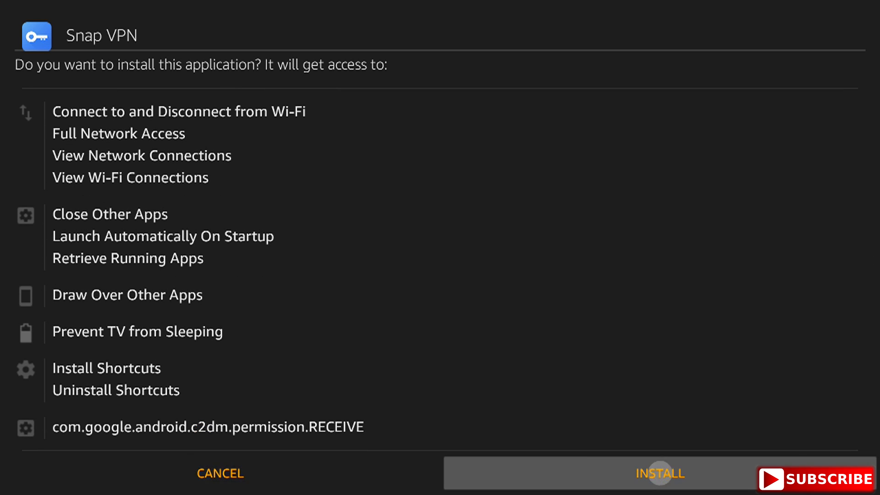
pyautogui.click(660, 472)
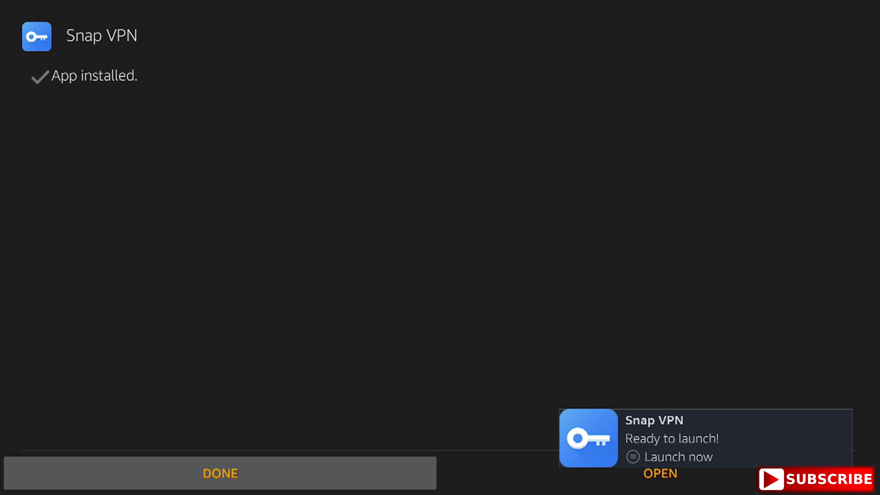
pyautogui.click(219, 473)
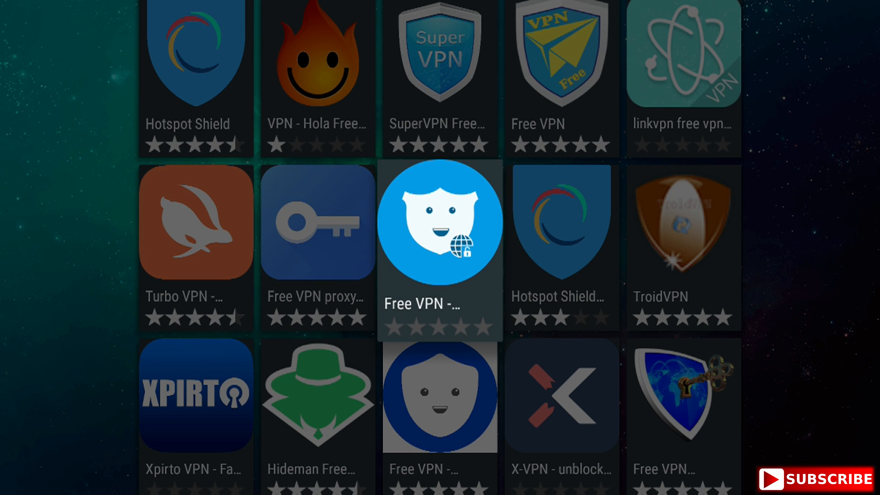
# Scroll the Manage Installed Applications list to Atom VPN's version 3.1.1 and storage details
pyautogui.scroll(-3)
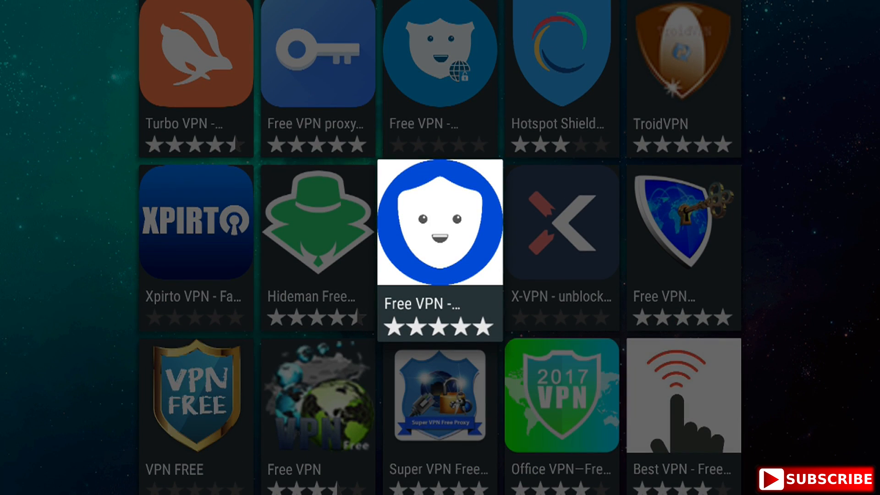
pyautogui.scroll(-3)
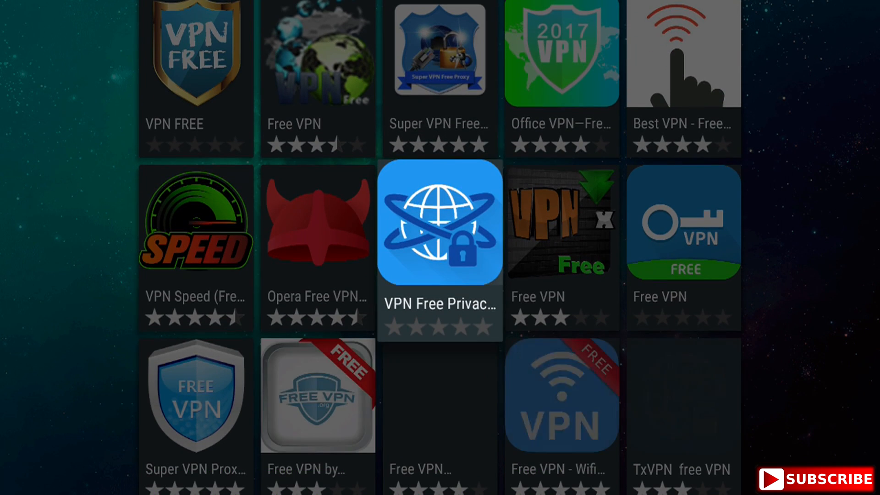
pyautogui.scroll(-3)
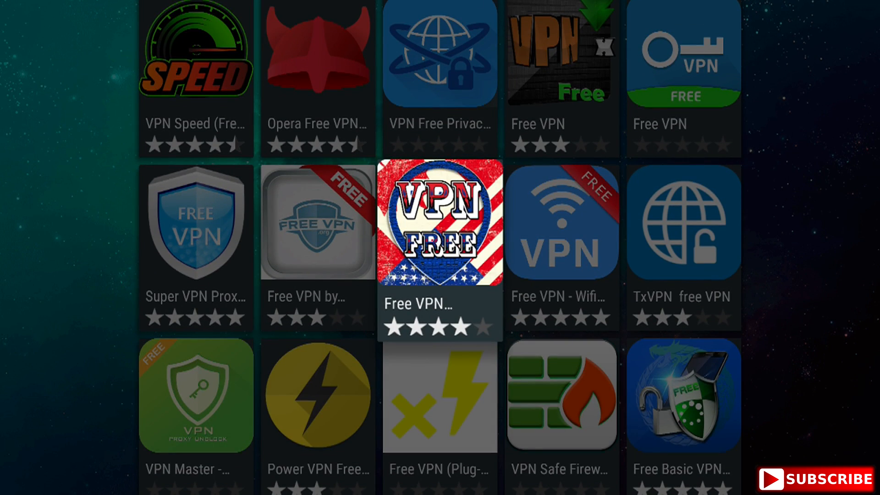
pyautogui.scroll(-3)
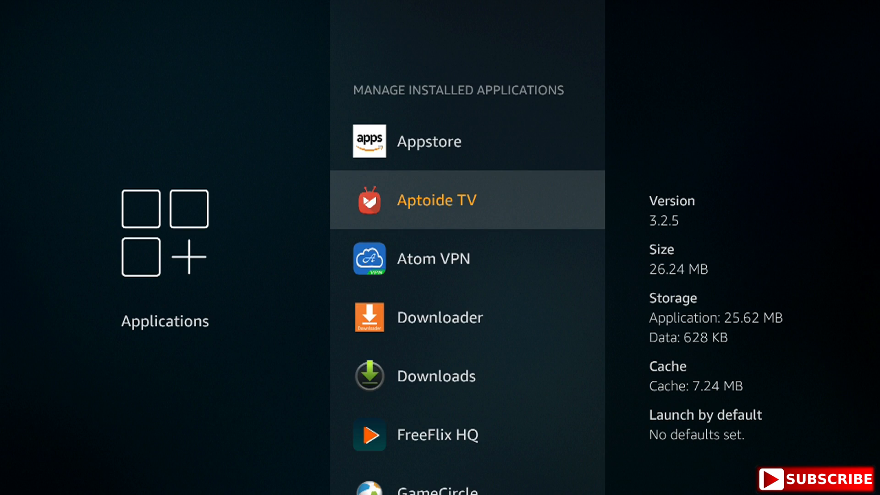
pyautogui.scroll(-3)
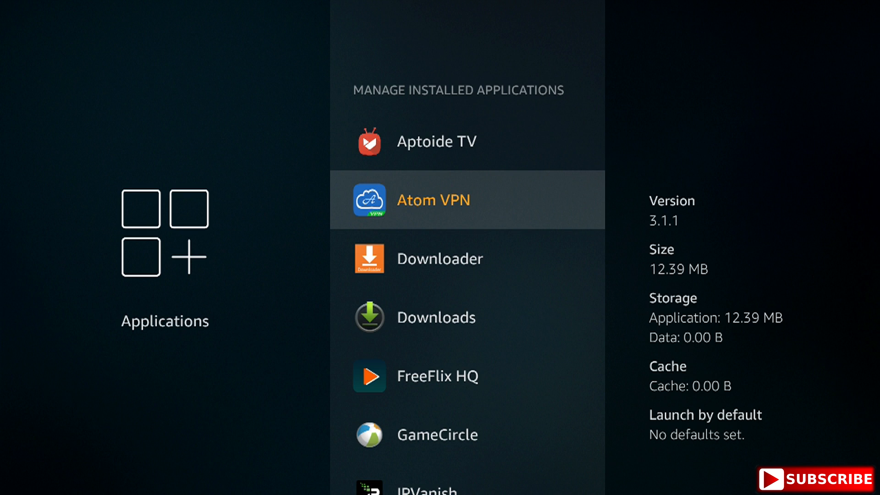